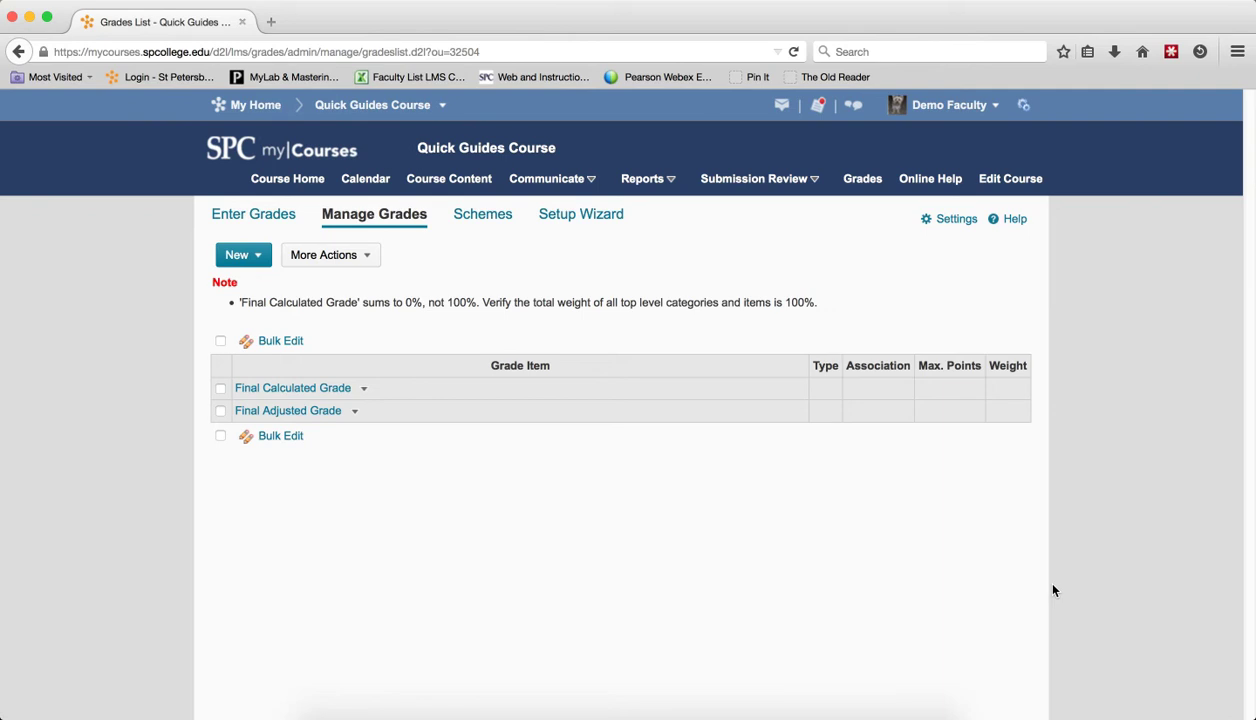
mouse_move(893, 530)
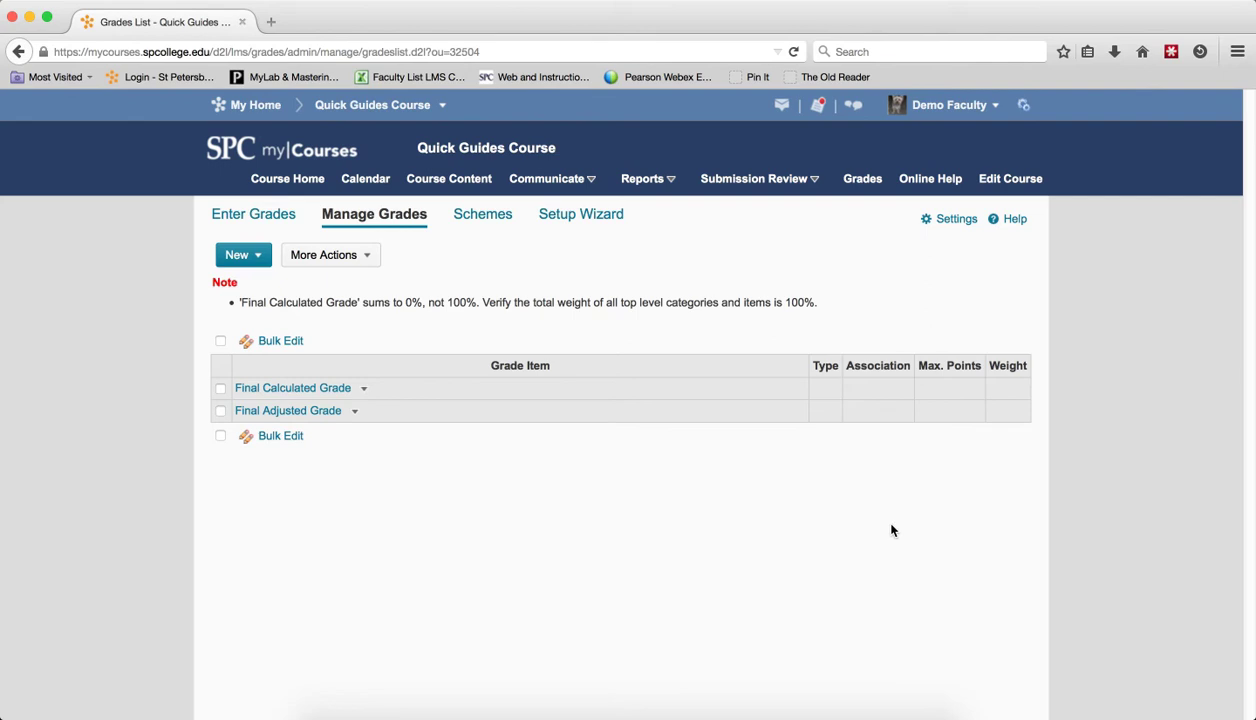
mouse_move(363, 331)
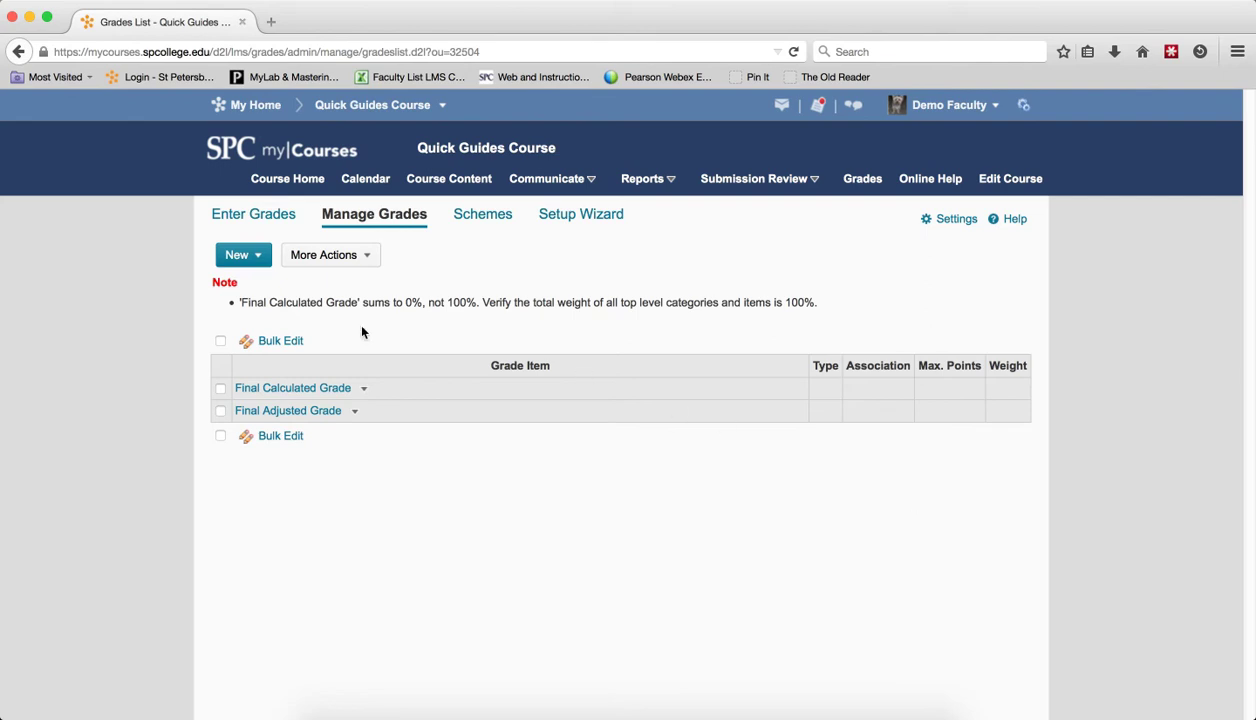
Create a new grade category named Quizzes with a weight of 30
left_click(242, 254)
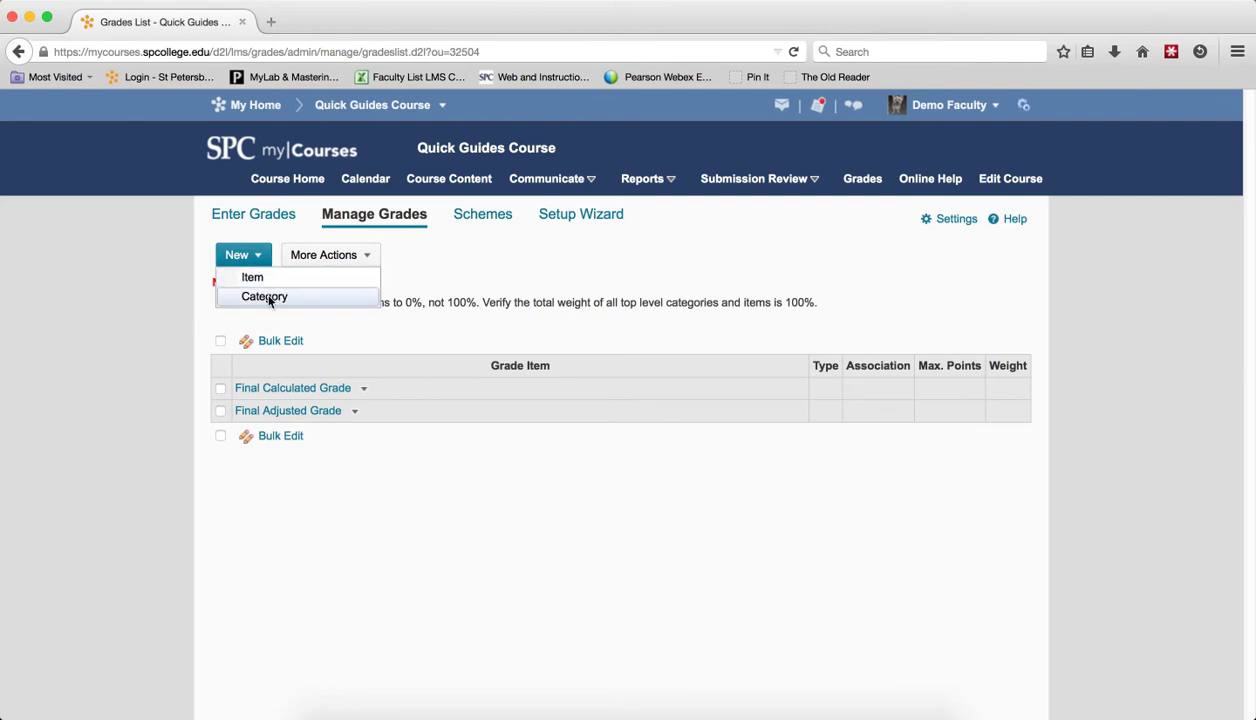
left_click(264, 296)
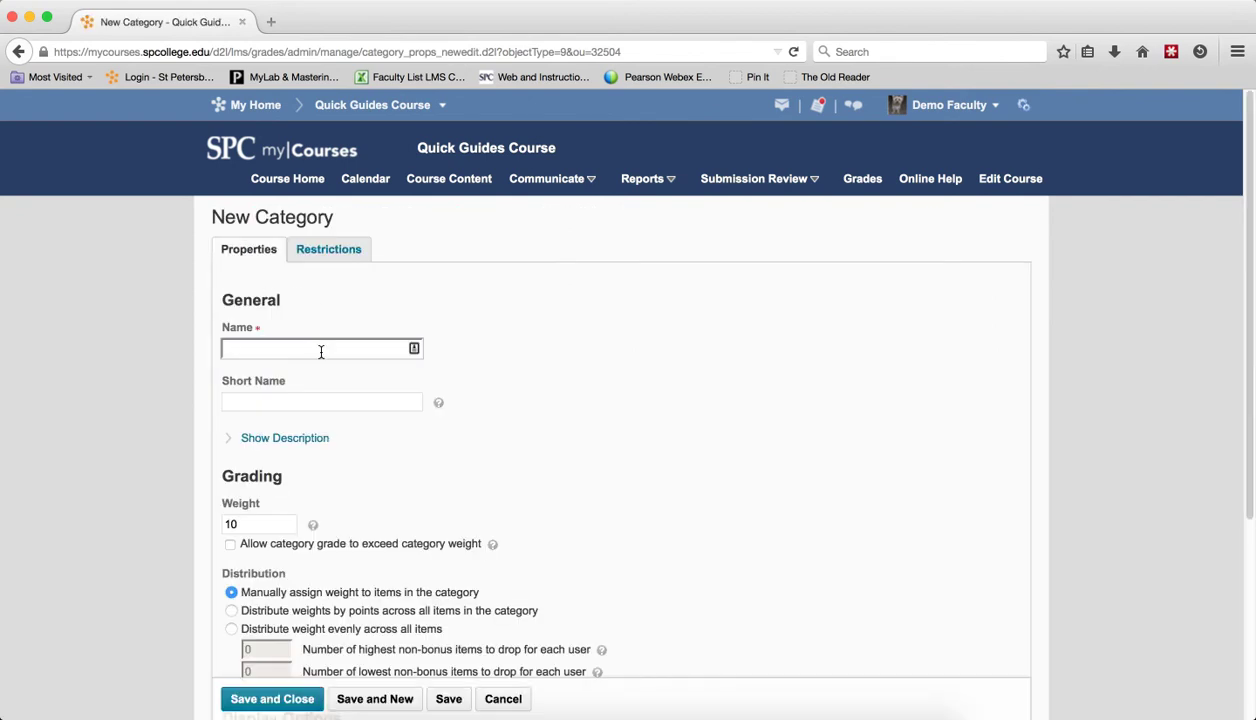
type("Qui")
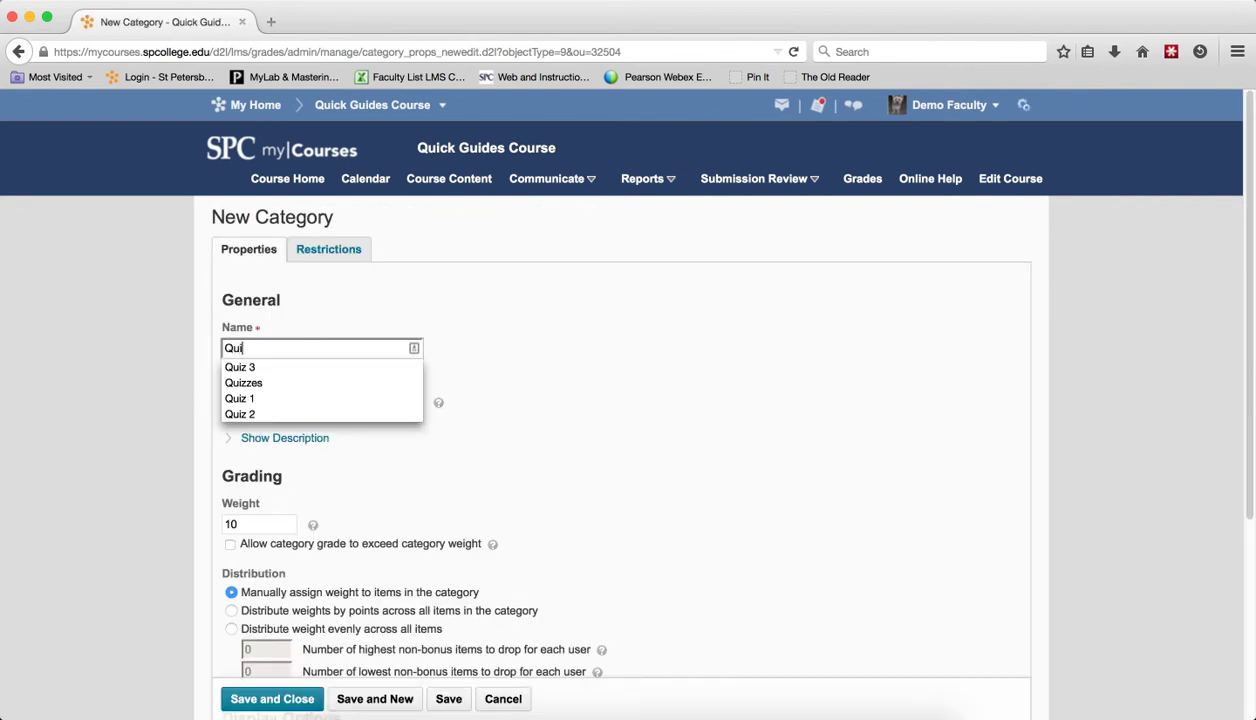
left_click(243, 383)
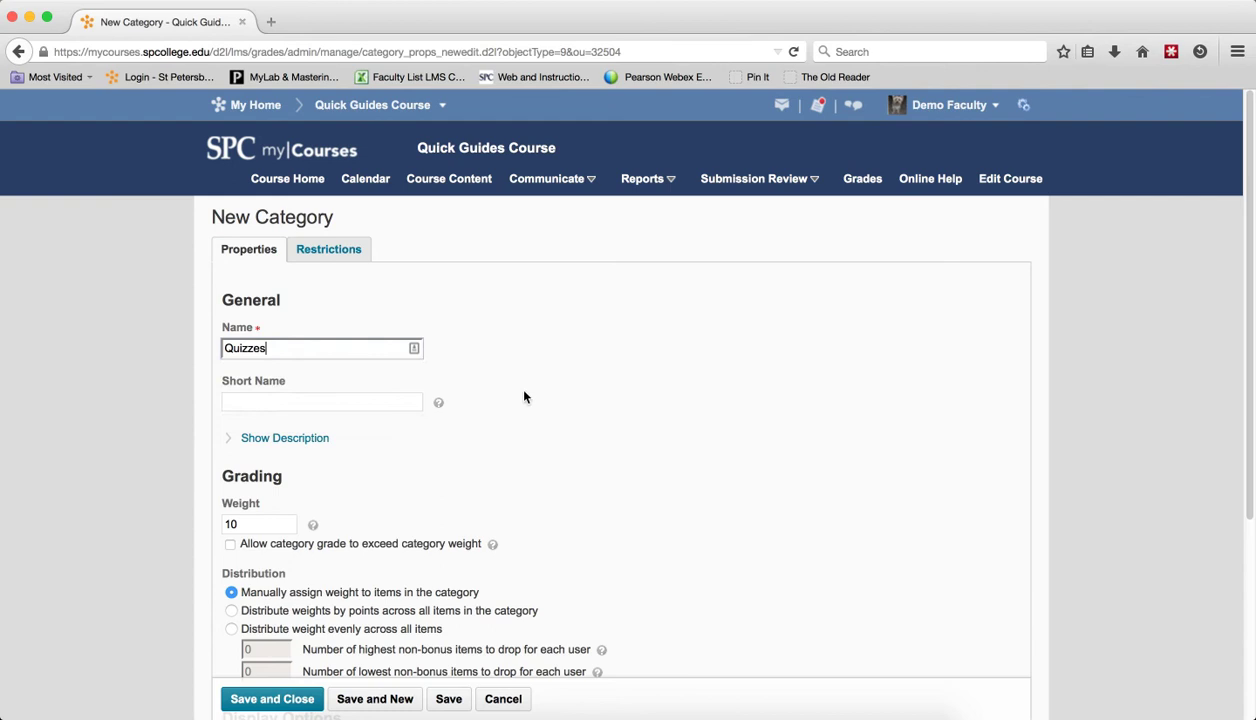
left_click(258, 523)
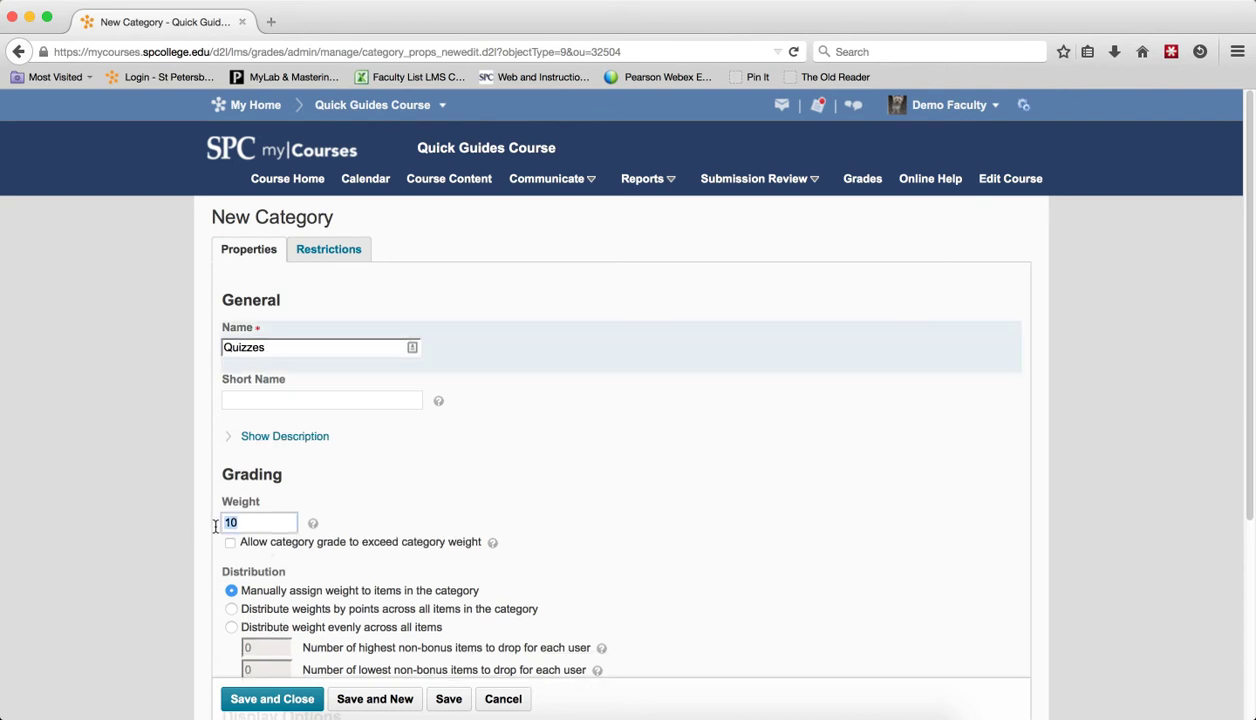
type("30")
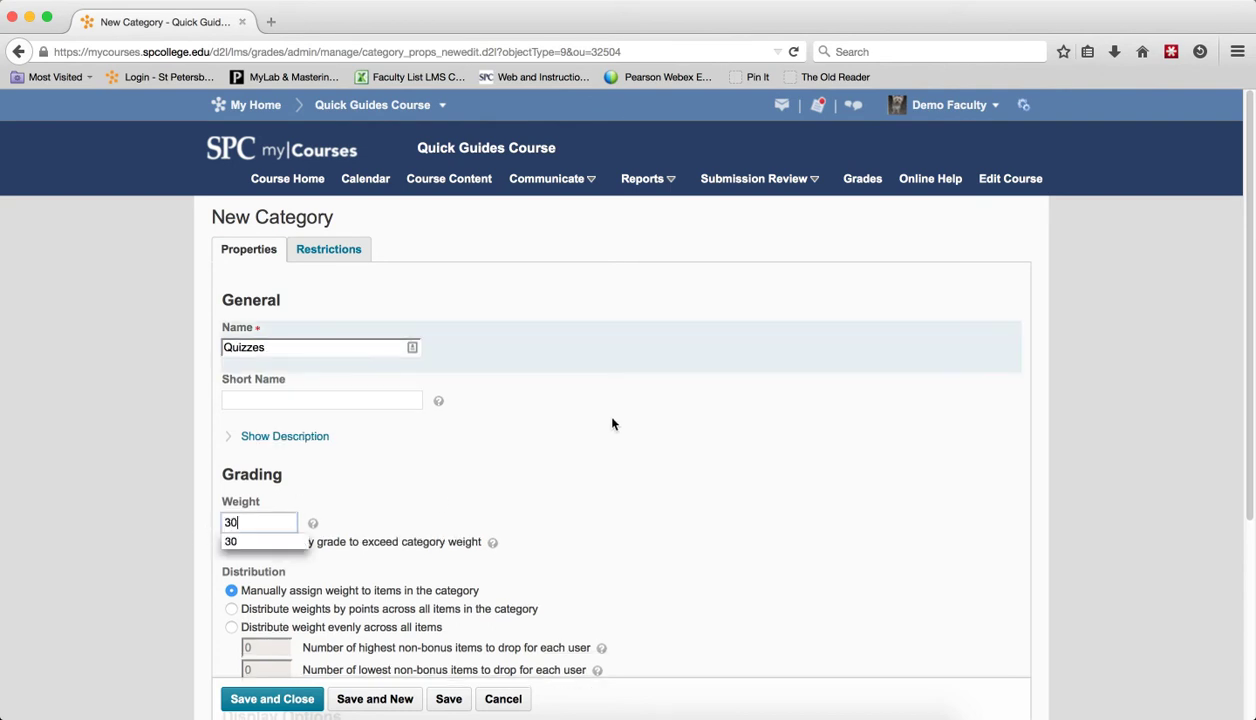
Set Quizzes to distribute weight evenly across all items, then Save and Close
scroll("down", 3)
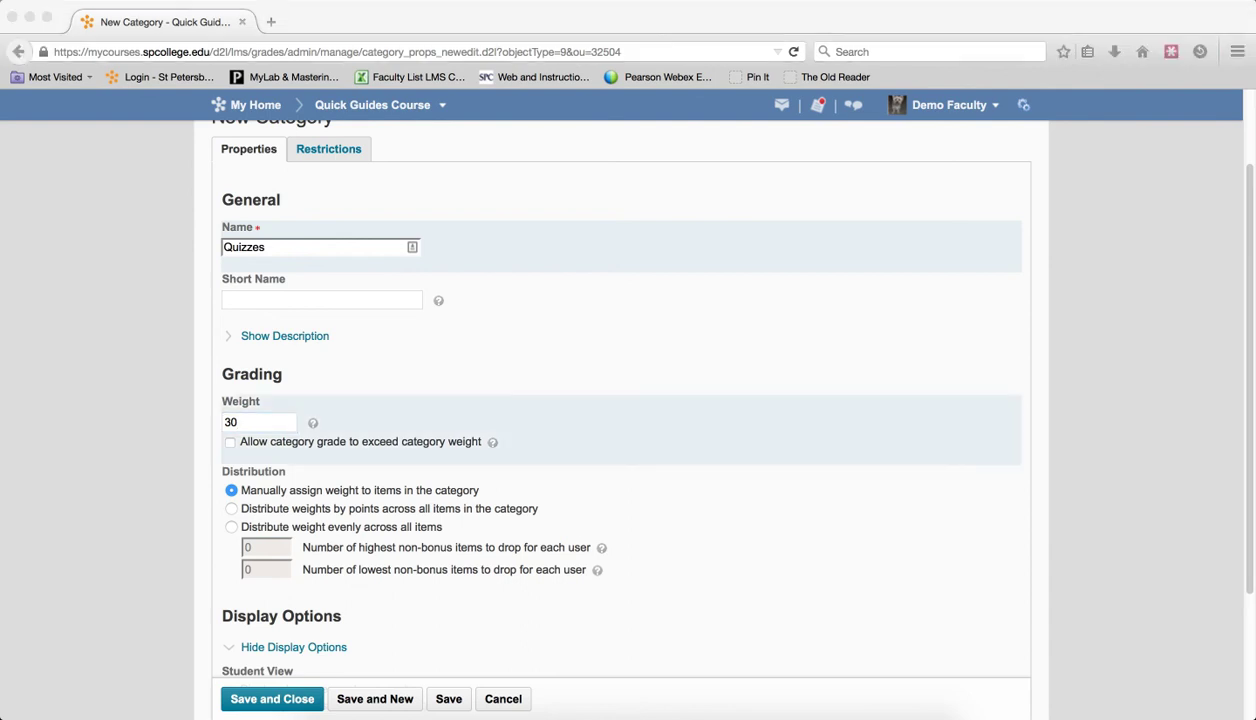
mouse_move(750, 542)
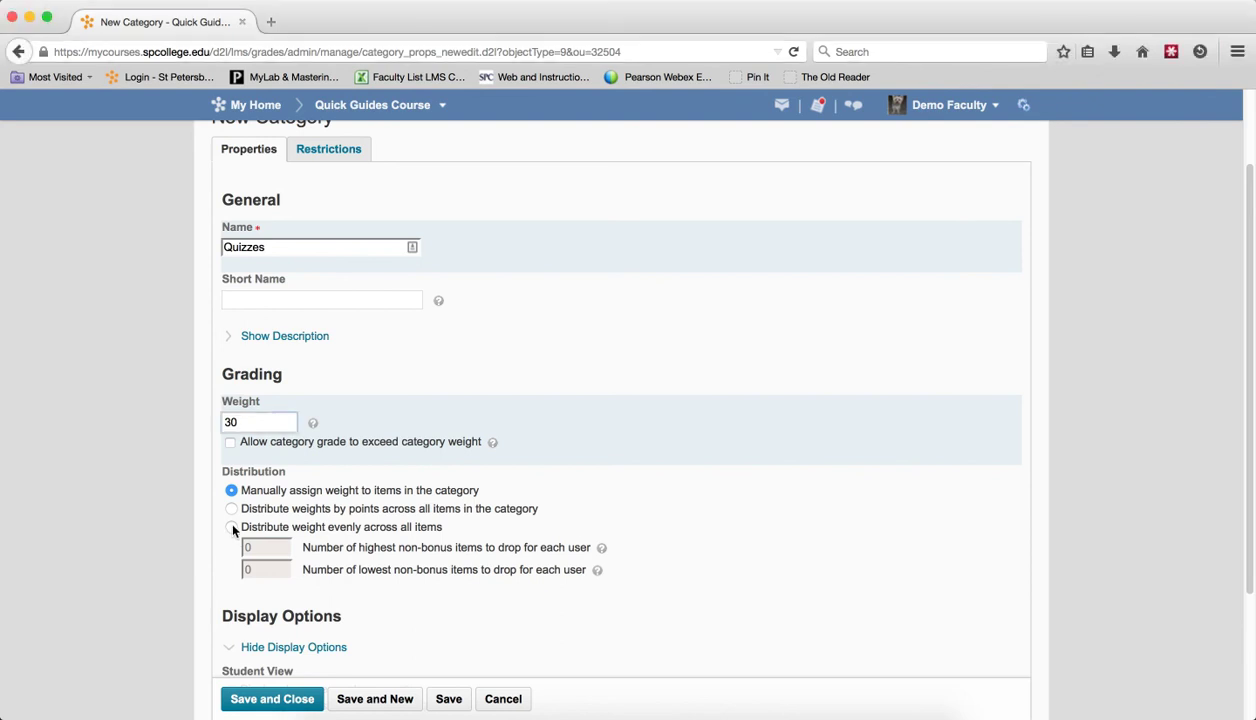
left_click(231, 527)
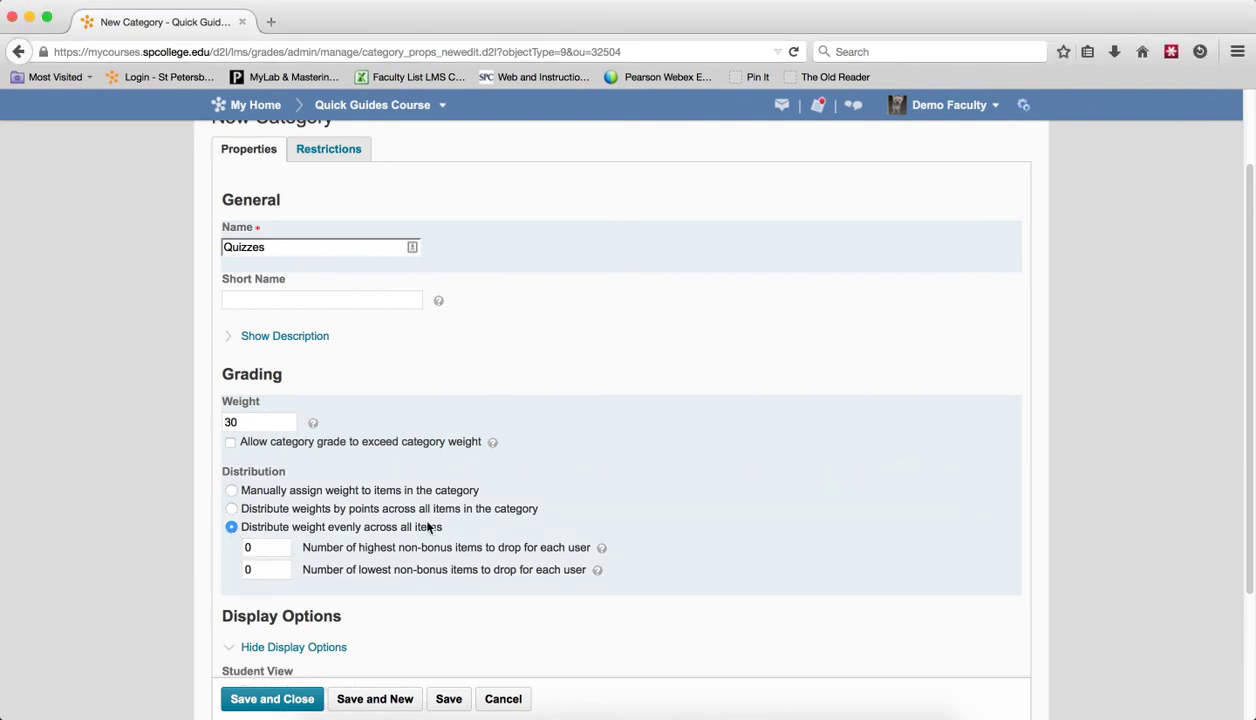
left_click(272, 699)
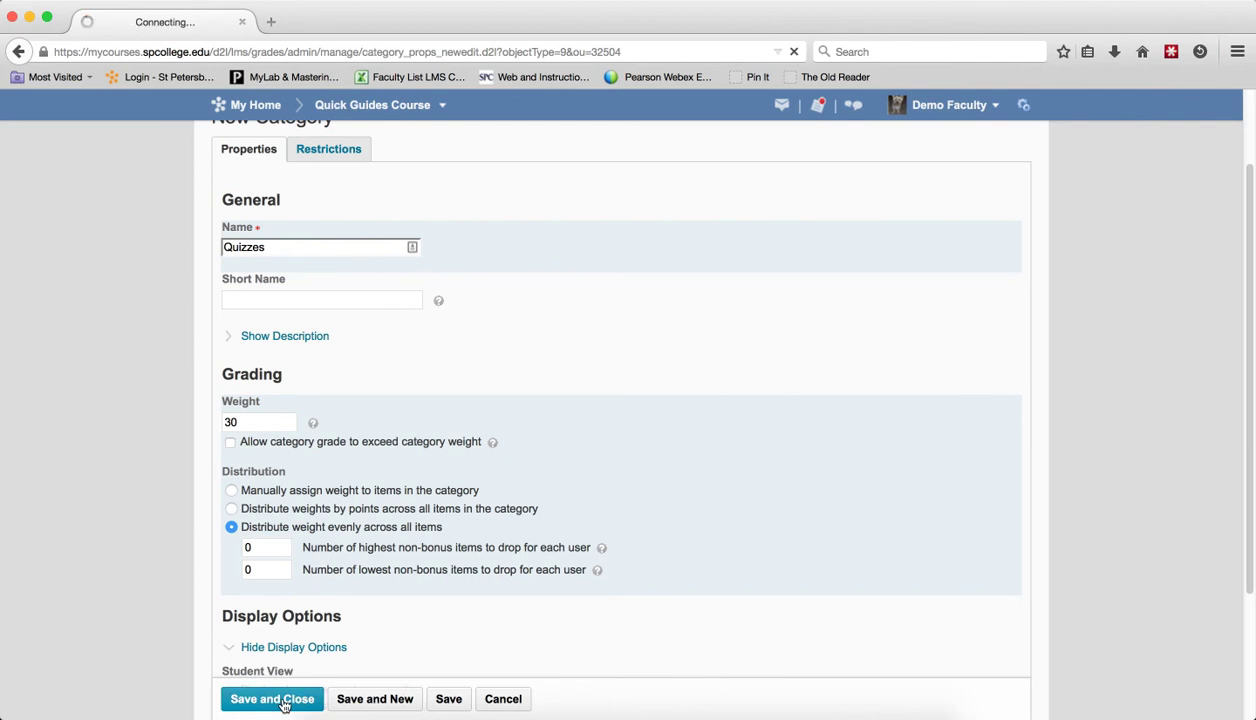
left_click(272, 699)
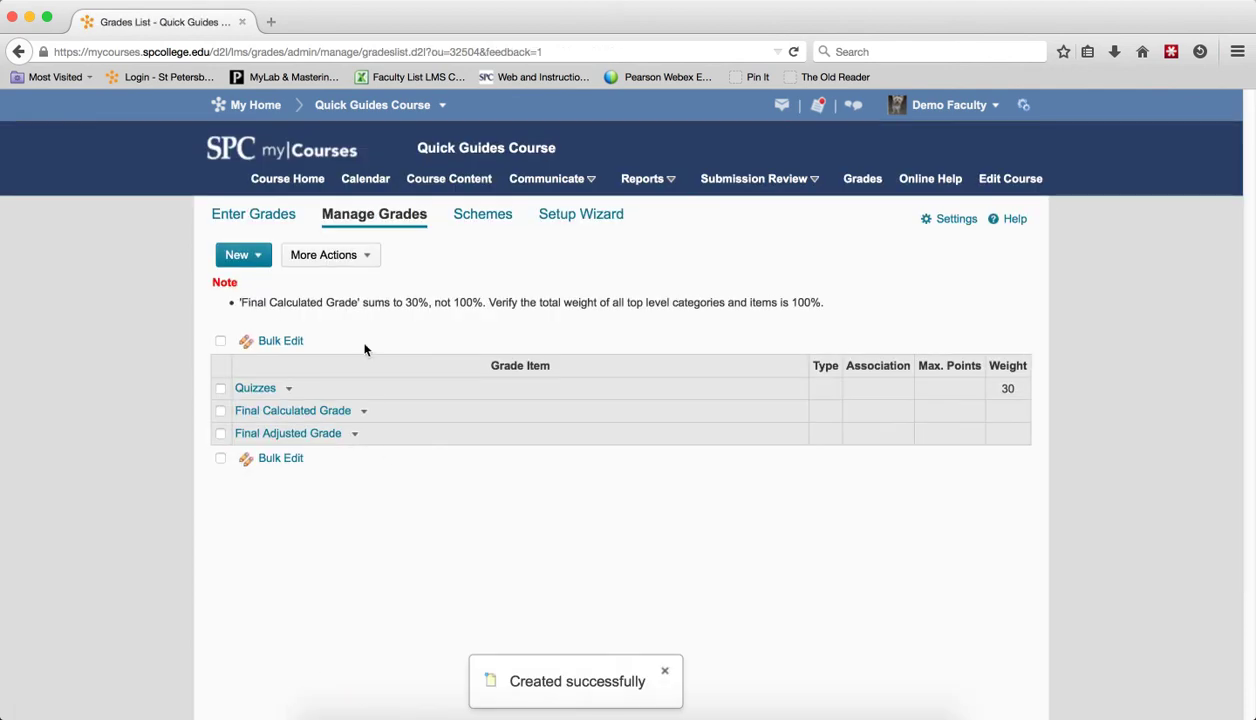
Start a new grade category named Homework with a weight of 20
left_click(242, 254)
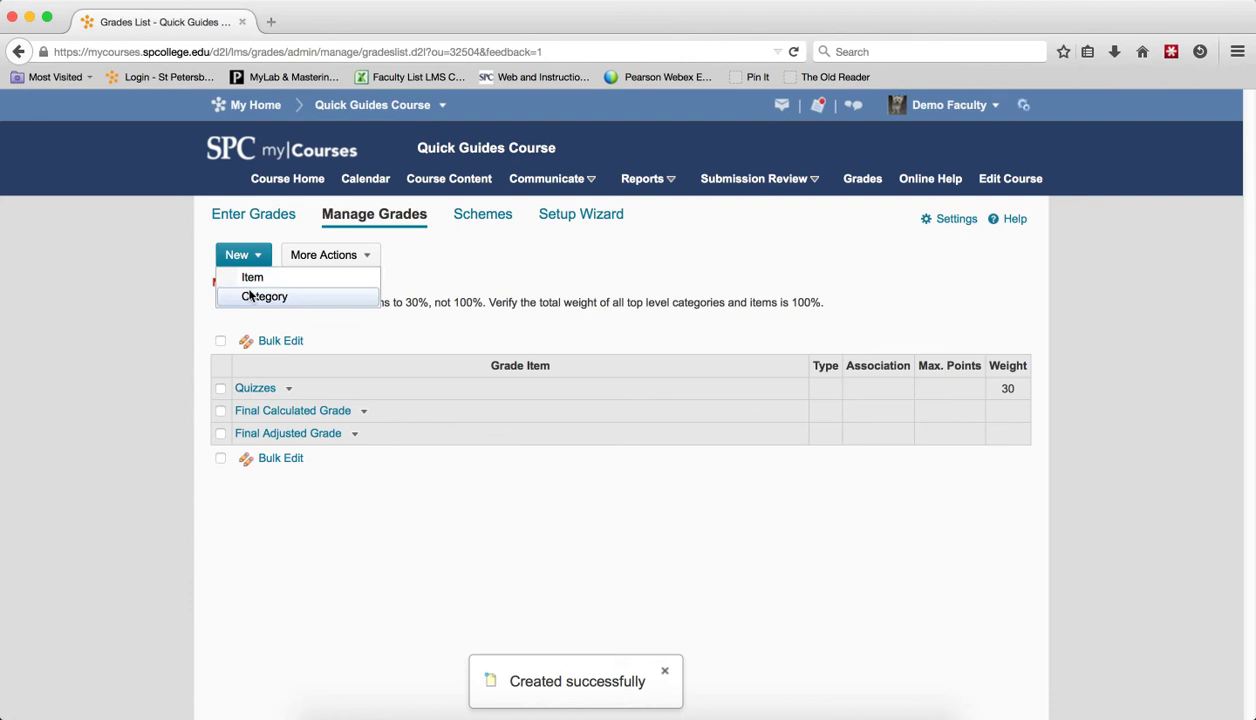
left_click(264, 296)
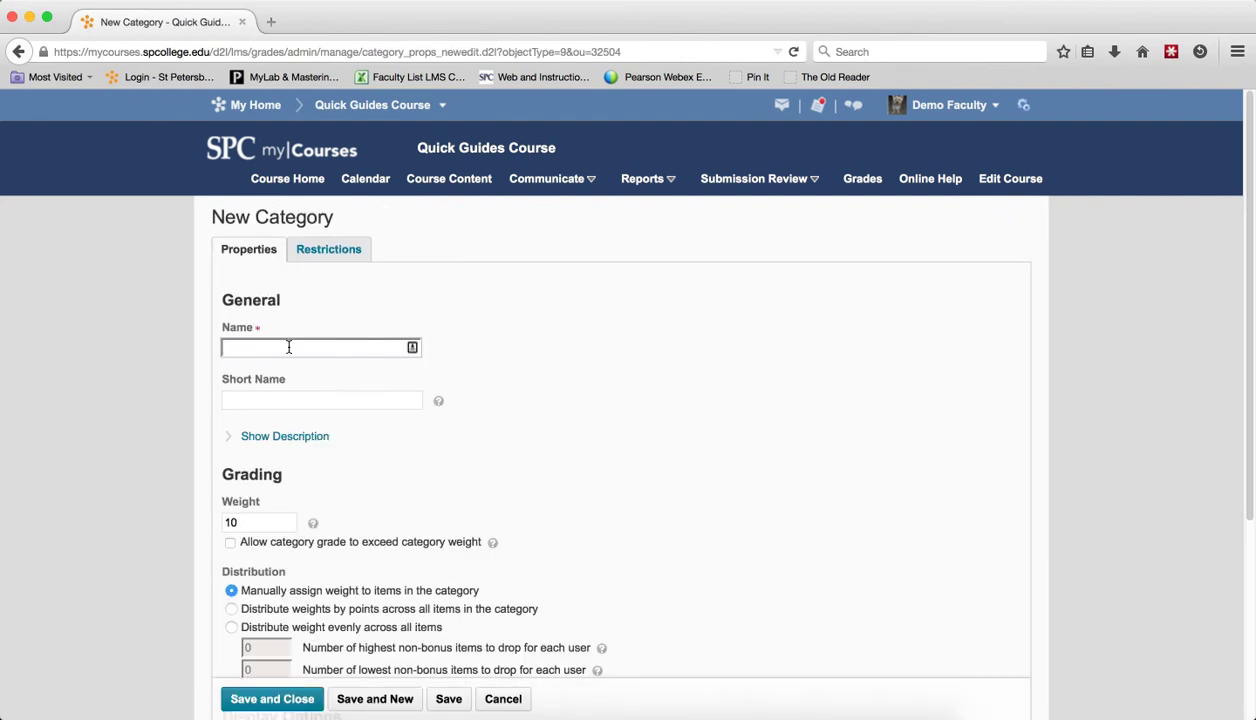
type("Home")
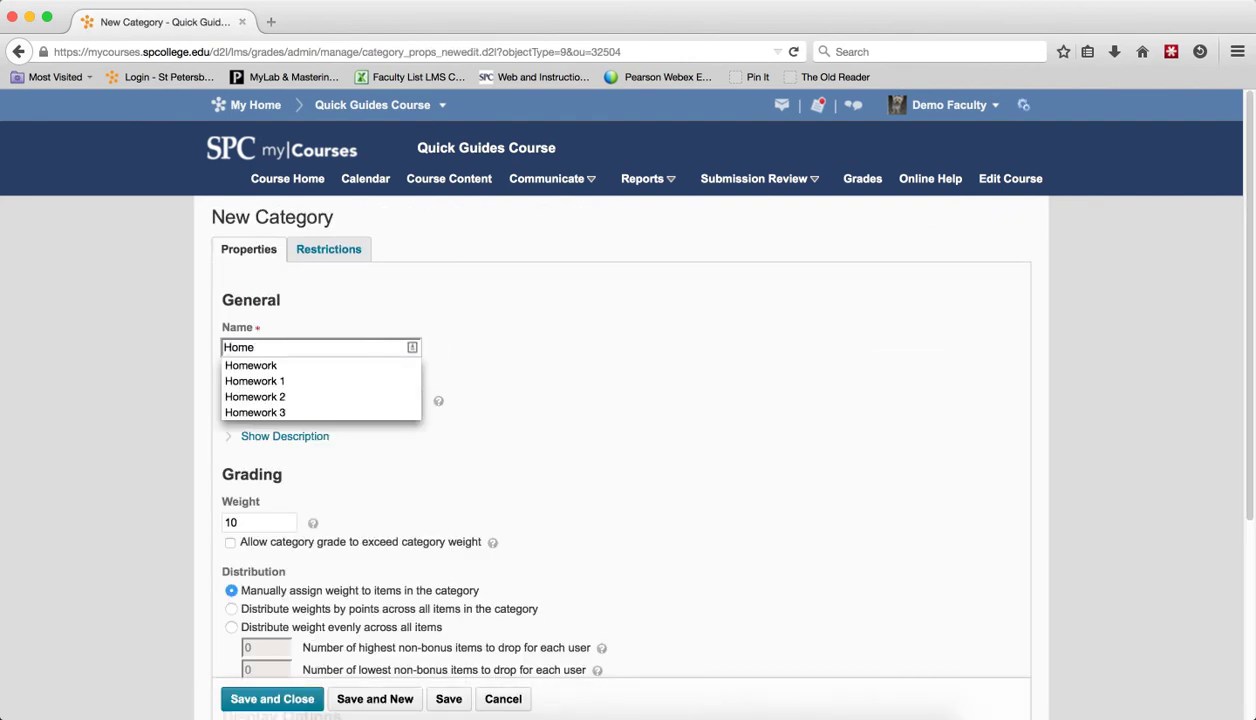
left_click(250, 365)
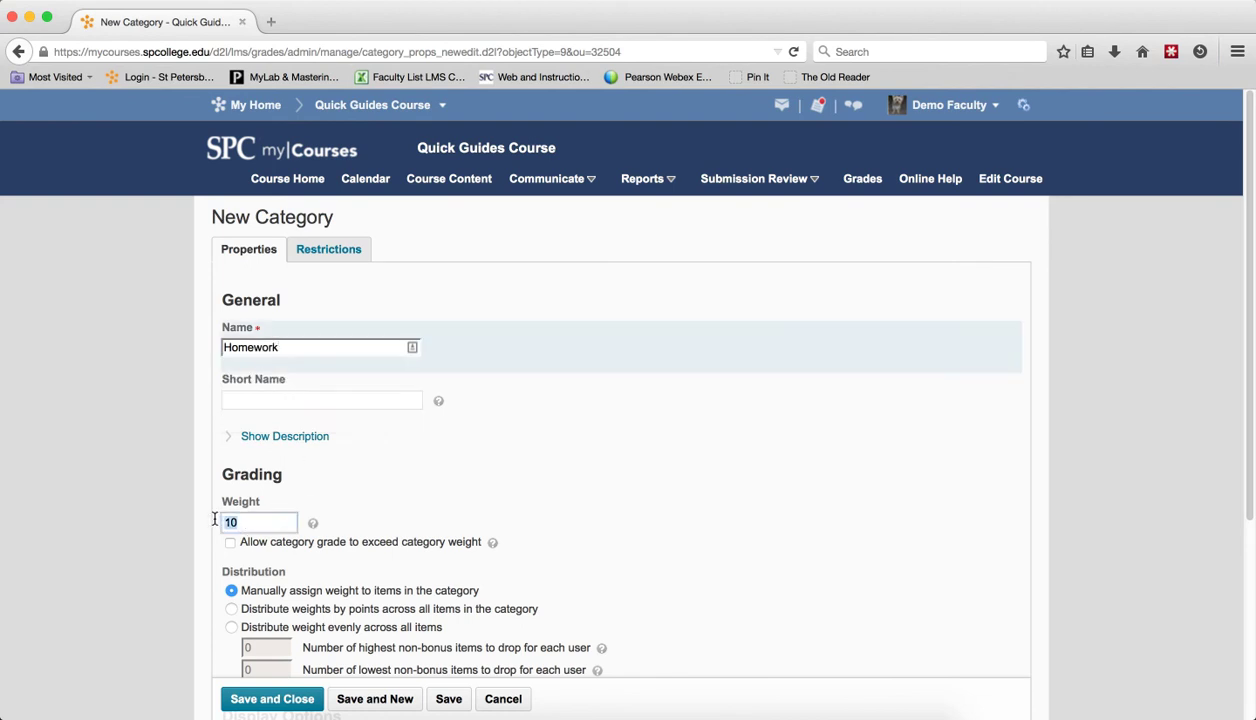
type("20")
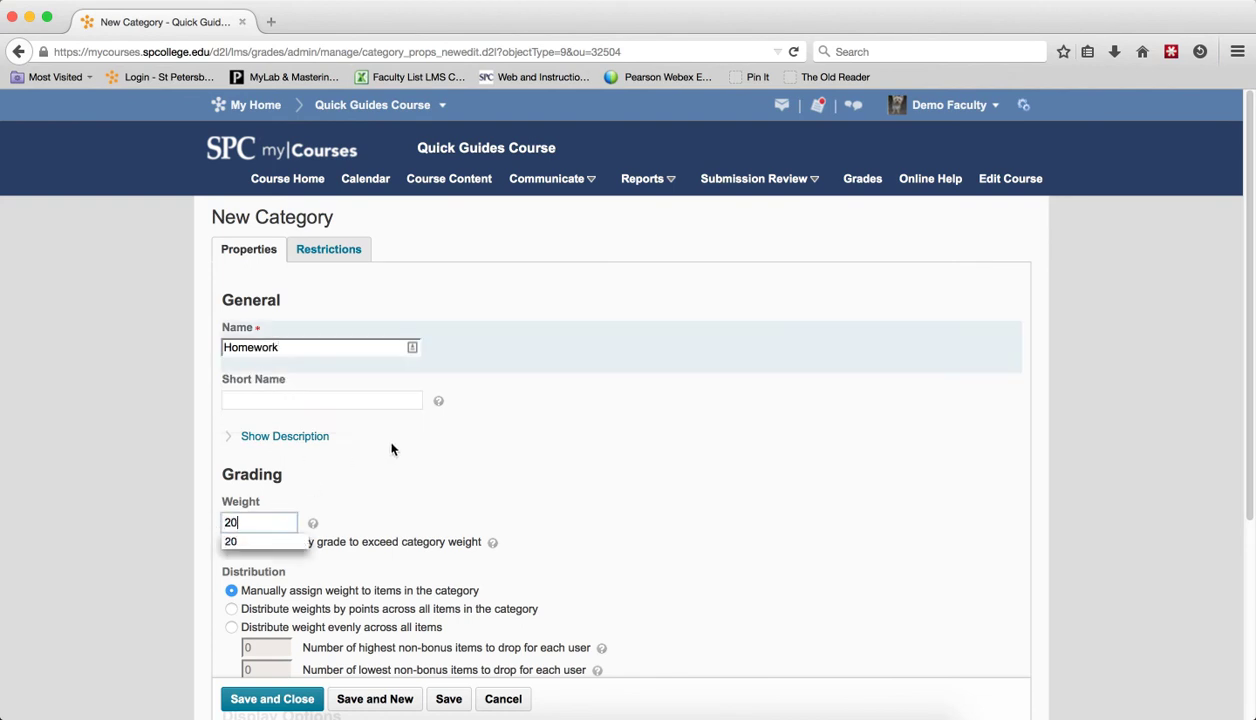
Set Homework to distribute weights by points, then save it
left_click(230, 609)
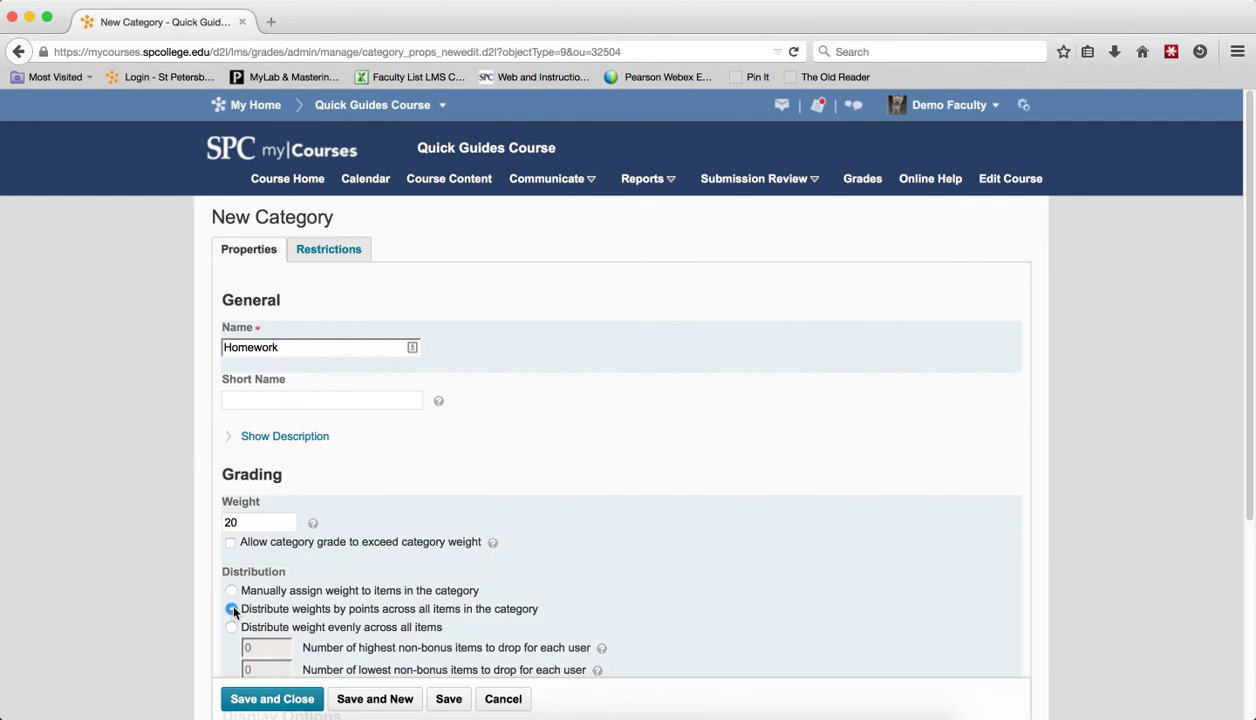
scroll("down", 3)
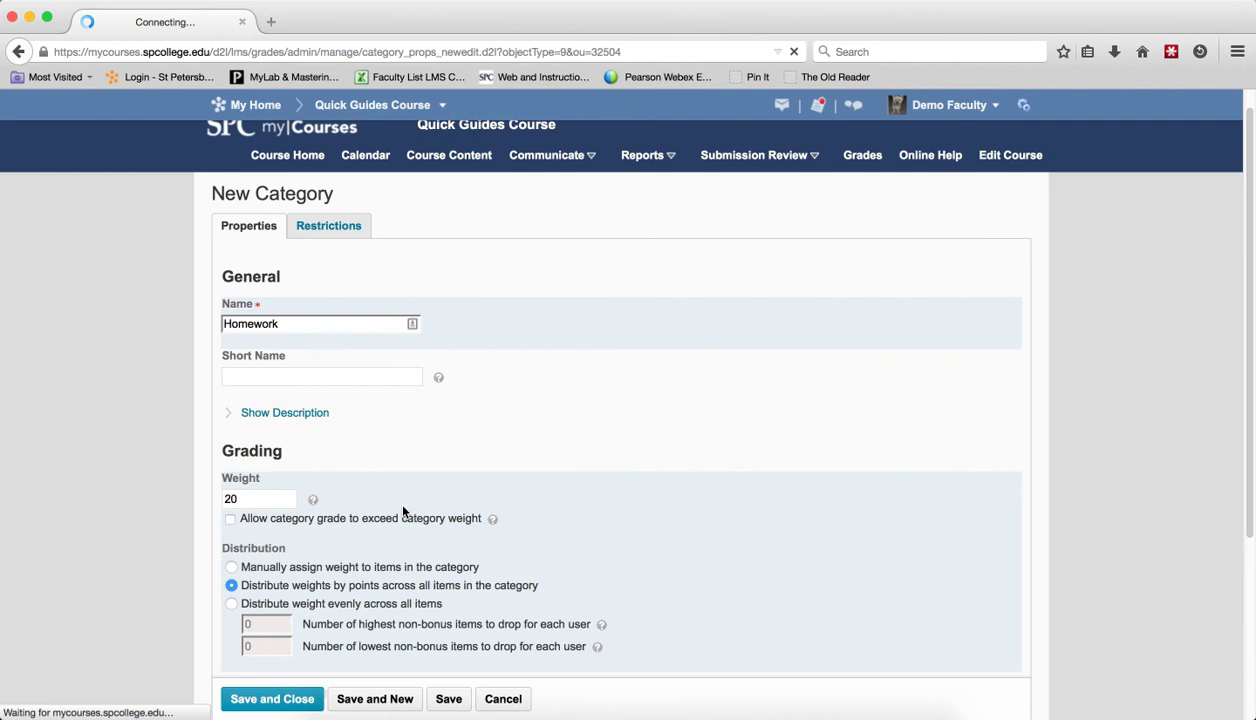
left_click(272, 699)
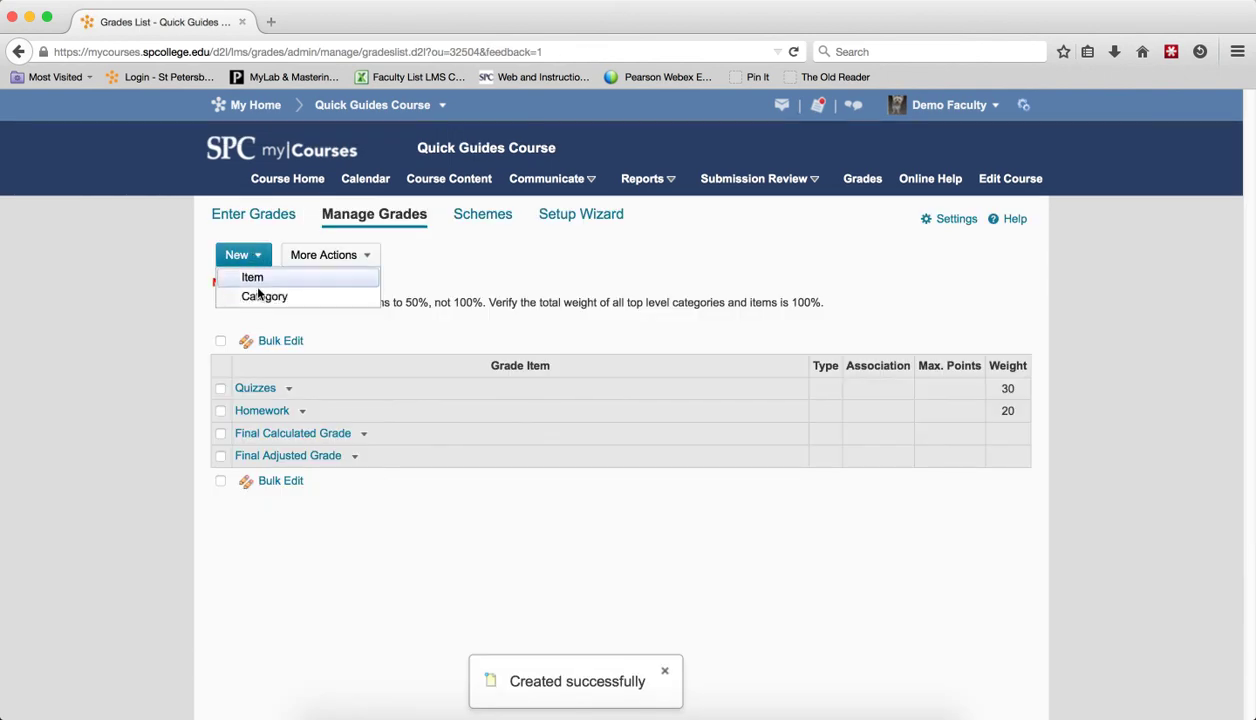
Start a new grade category named Exams
left_click(264, 296)
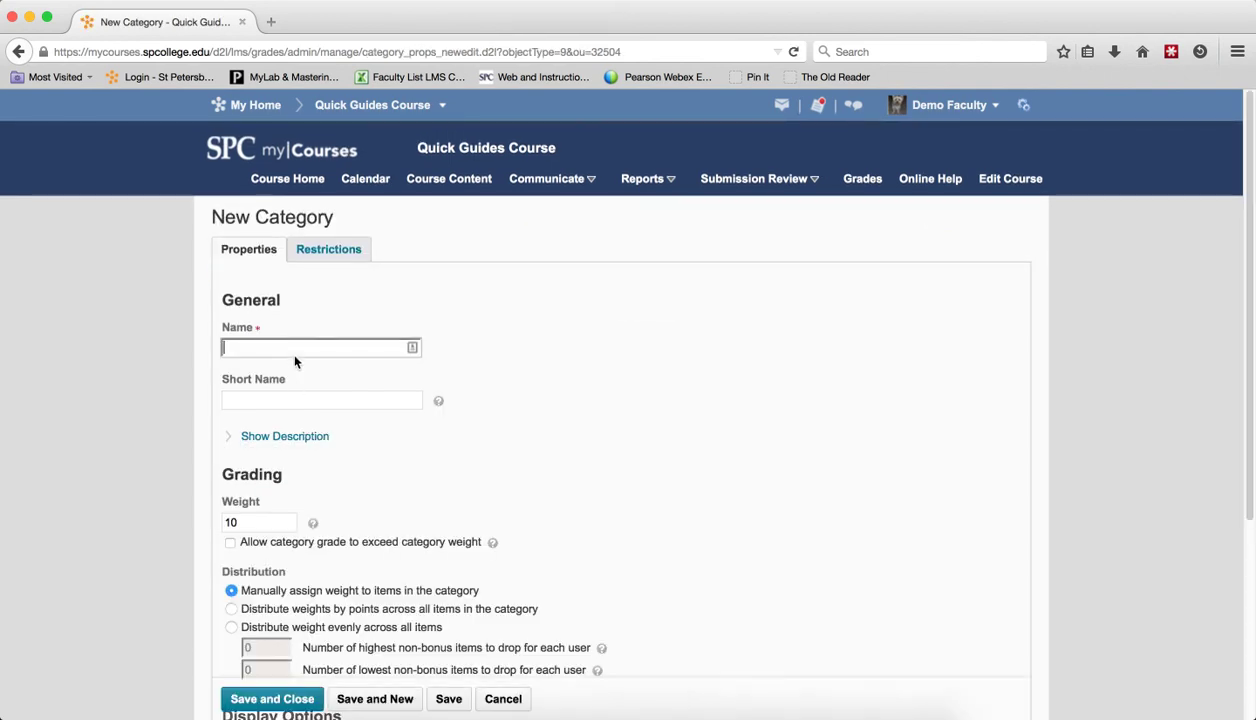
type("Exam")
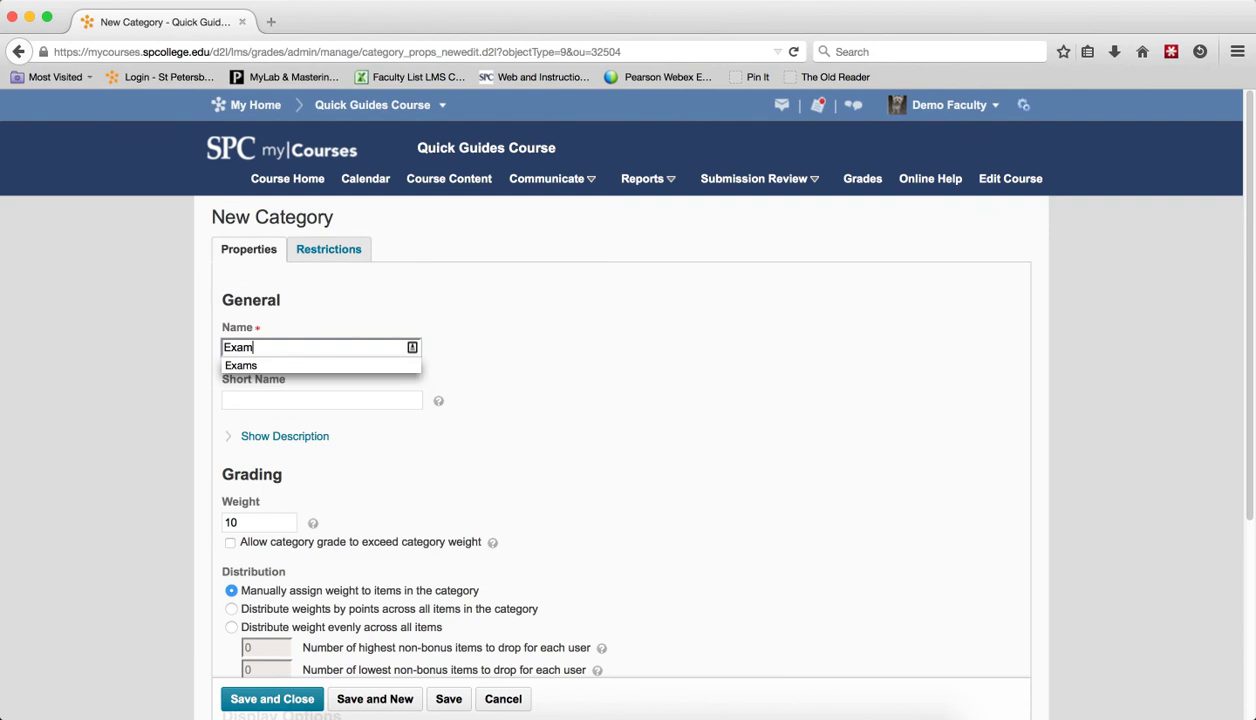
left_click(242, 365)
type("50")
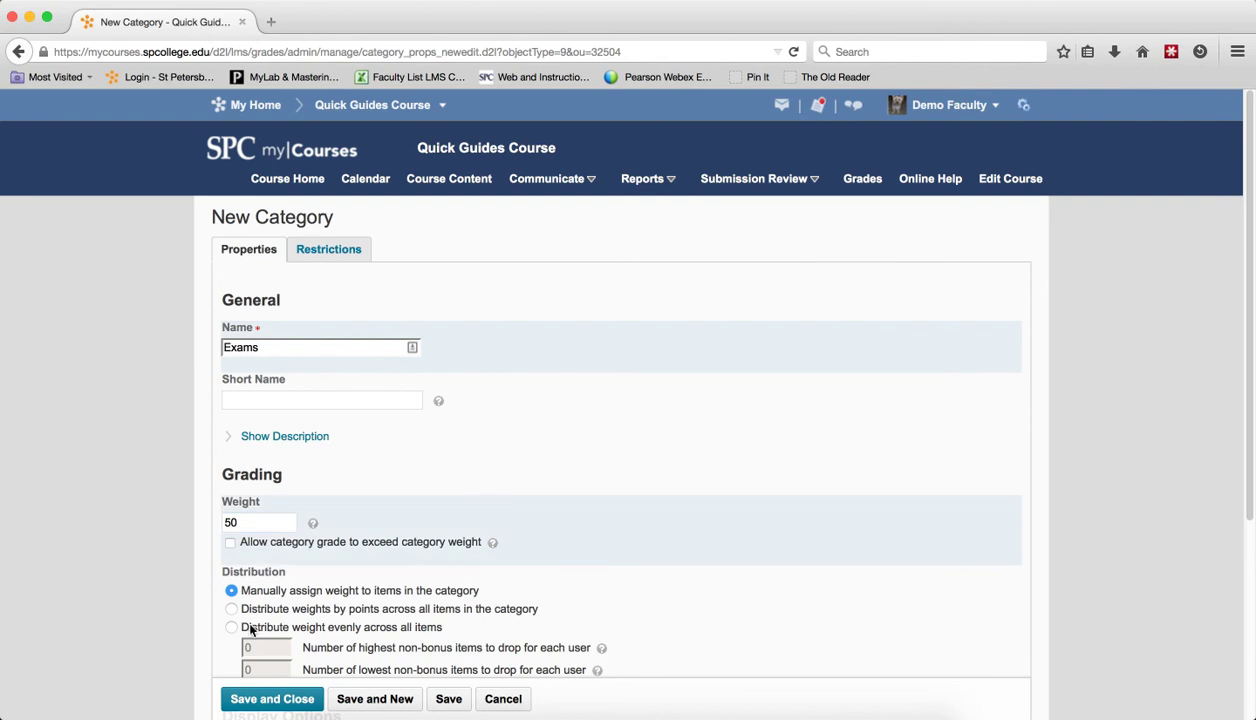
Set Exams to distribute weight evenly across all items, then Save and Close
left_click(228, 627)
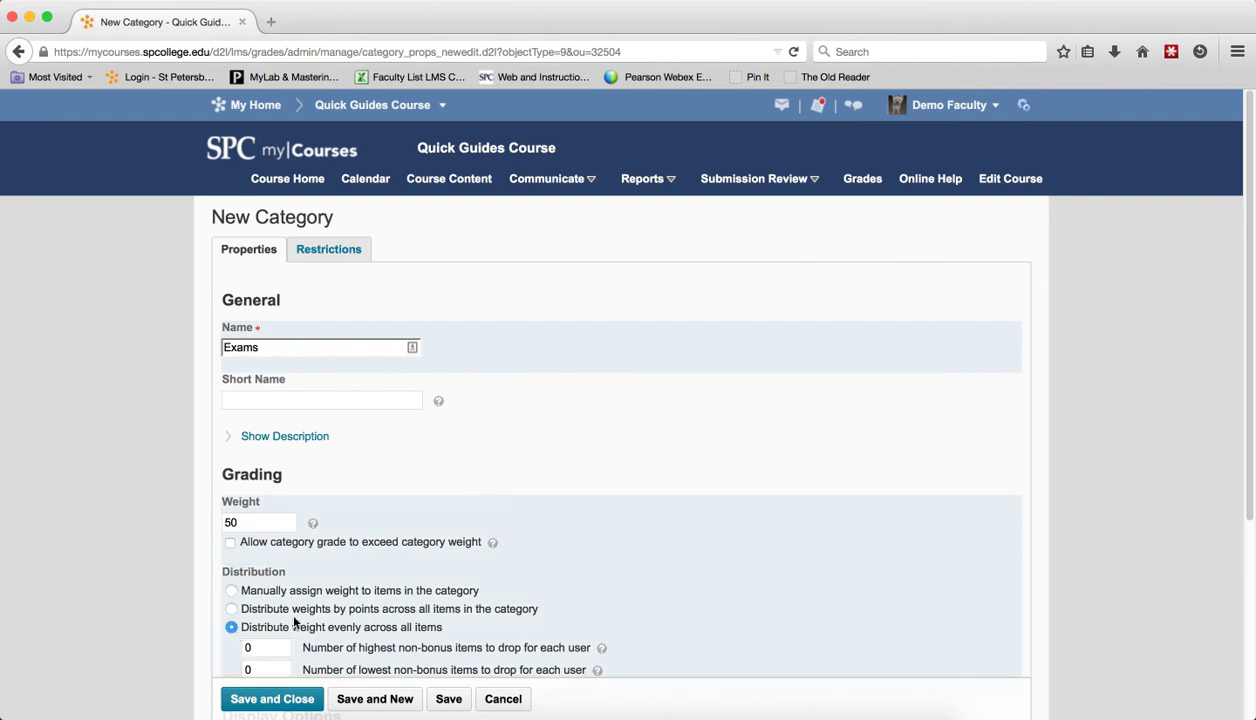
scroll("down", 3)
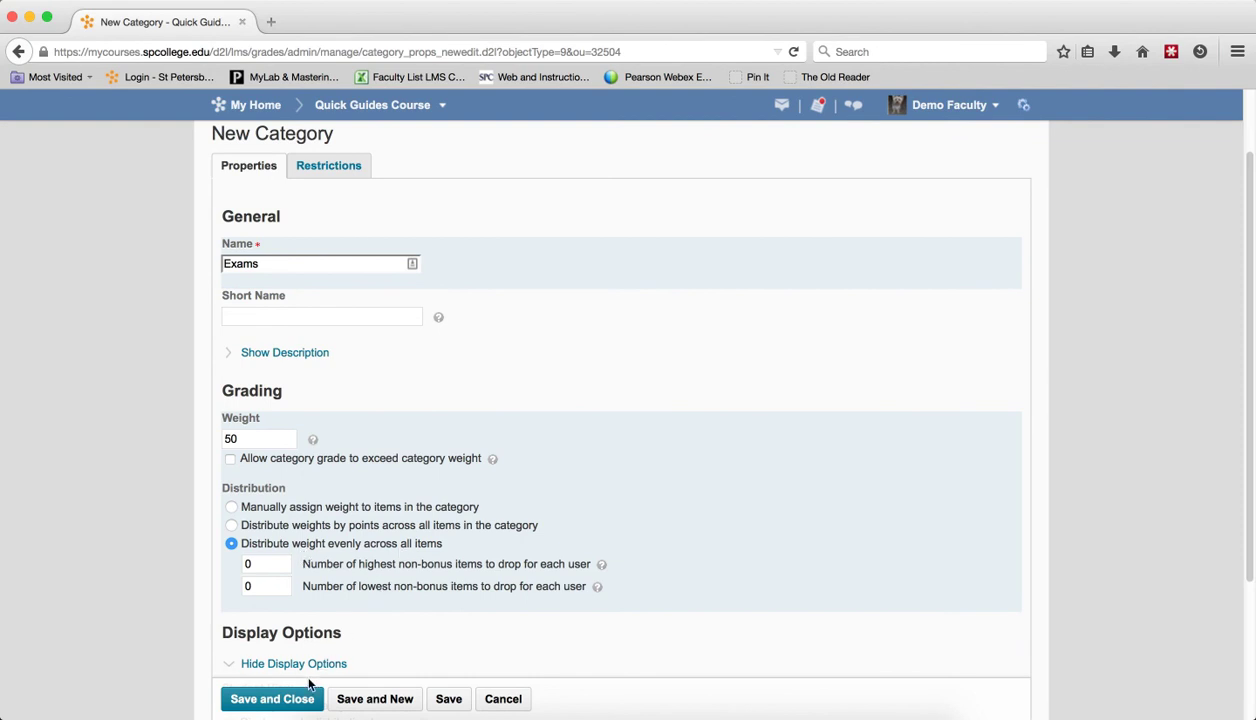
left_click(272, 699)
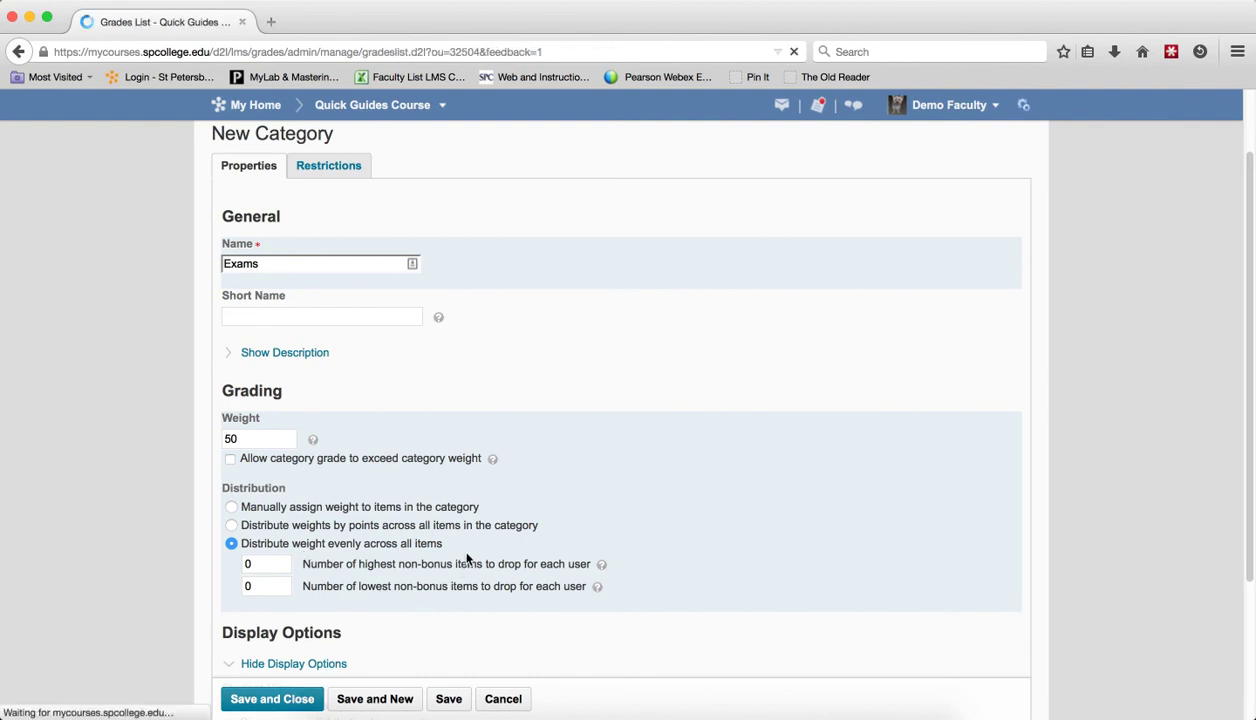
left_click(271, 699)
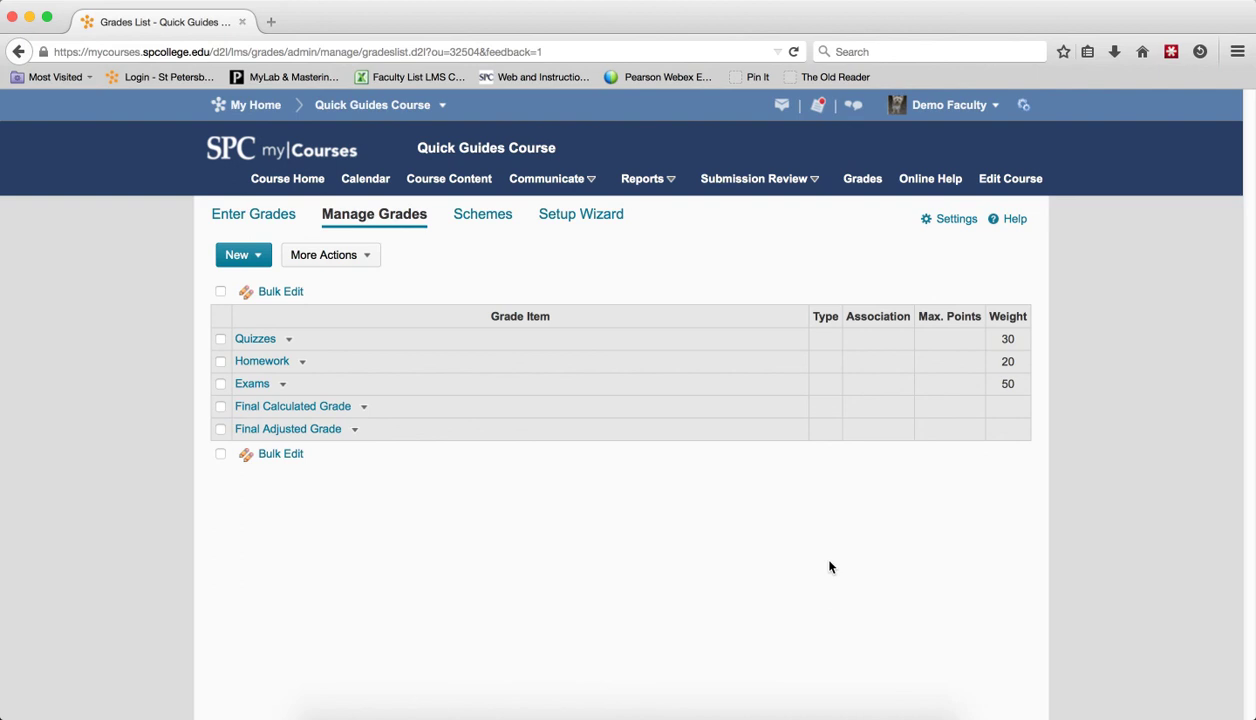
mouse_move(452, 297)
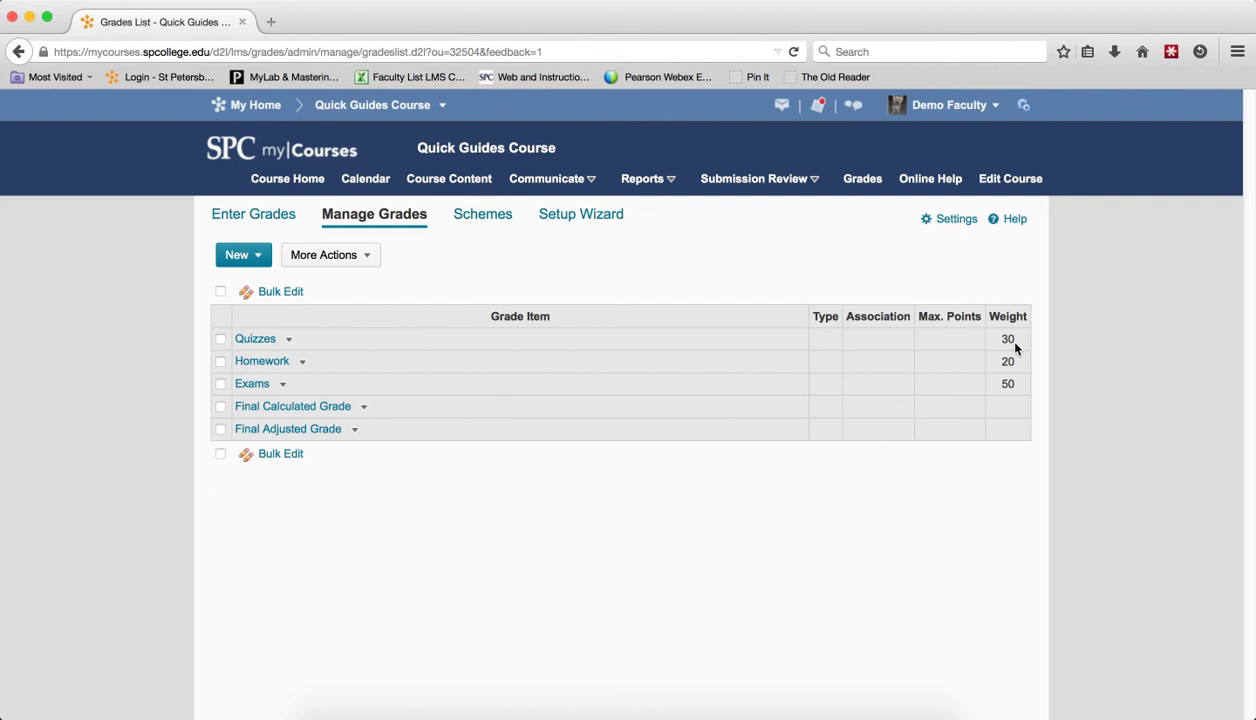
mouse_move(1009, 395)
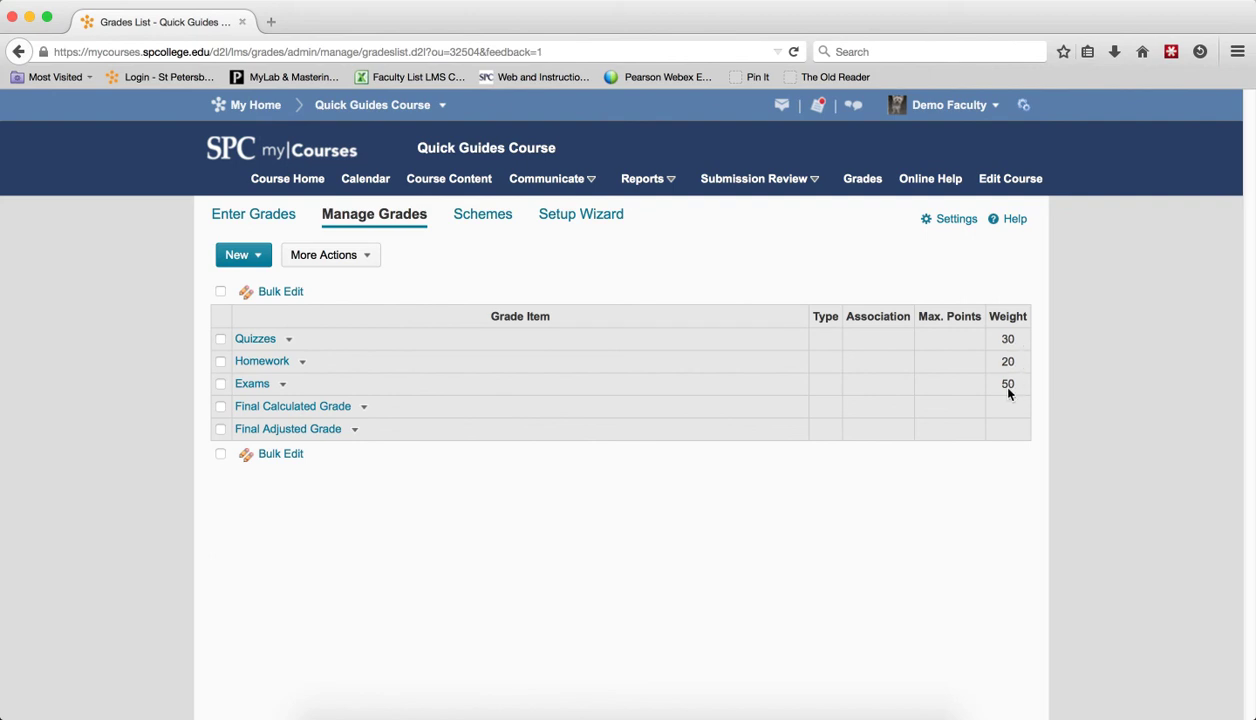